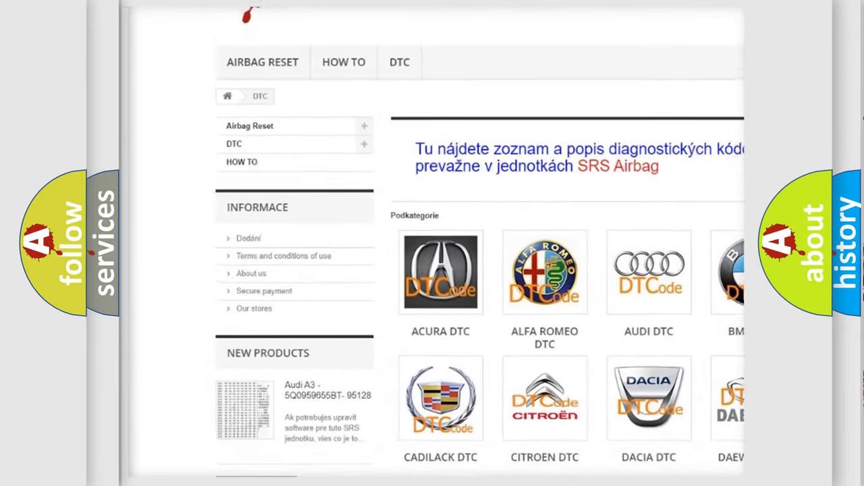
pyautogui.scroll(-3)
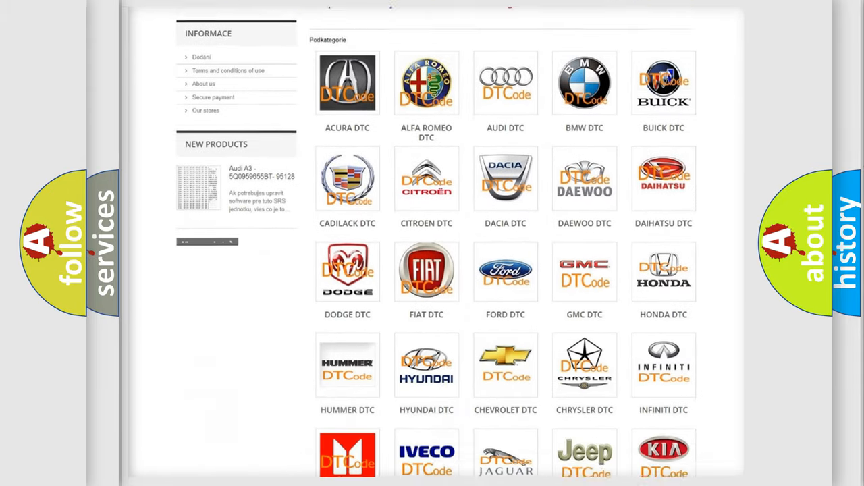
pyautogui.scroll(-3)
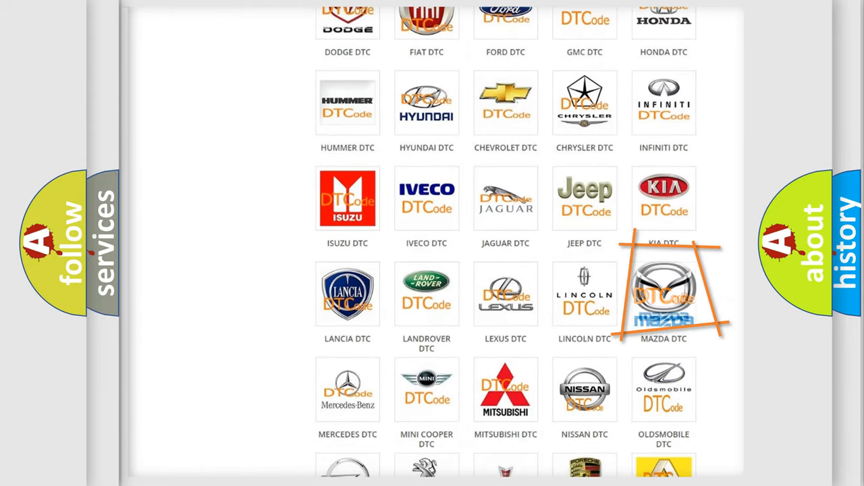
pyautogui.moveTo(663, 294)
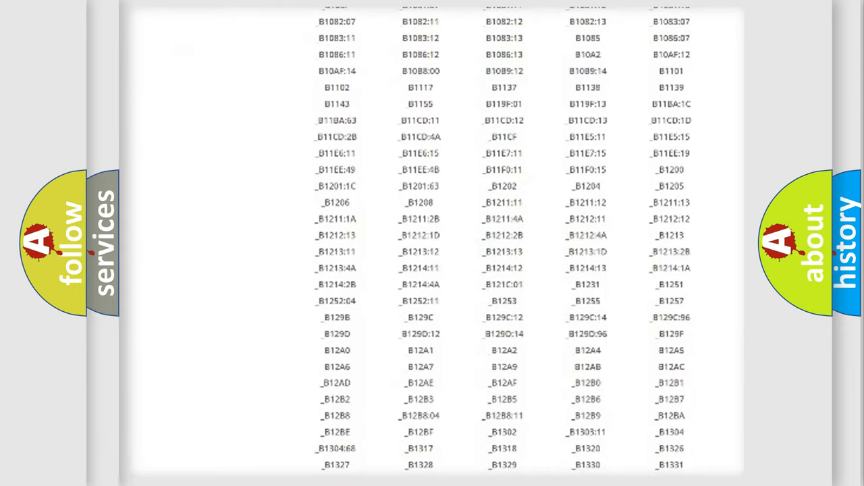
pyautogui.scroll(-3)
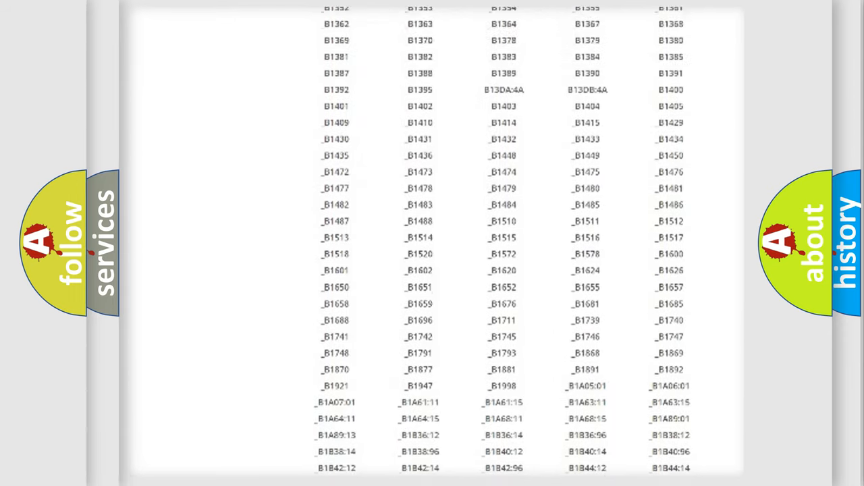